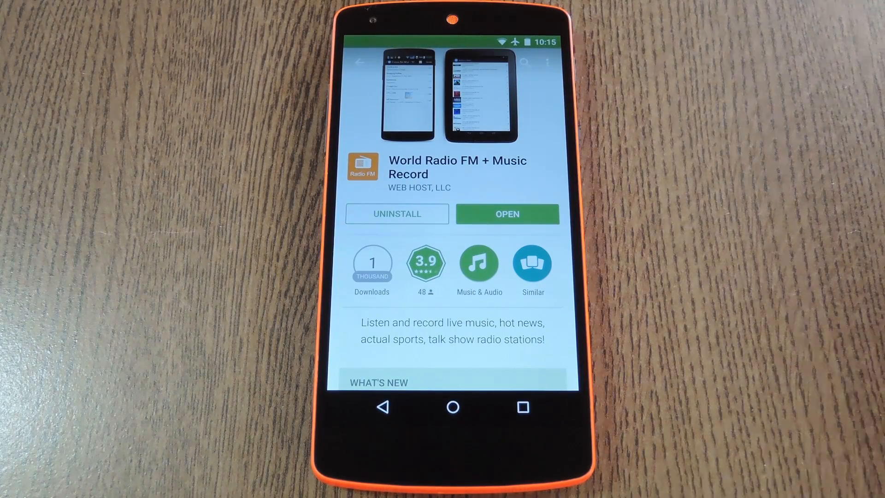
Step: Launch World Radio FM from its Google Play Store page via OPEN
left_click(506, 214)
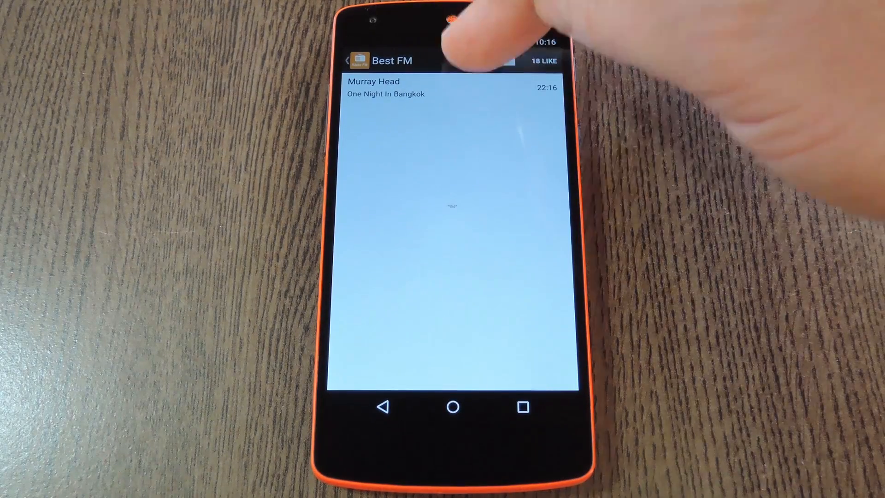
Step: Record the Best FM broadcast of Murray Head's "One Night In Bangkok" and return to the station list
left_click(474, 61)
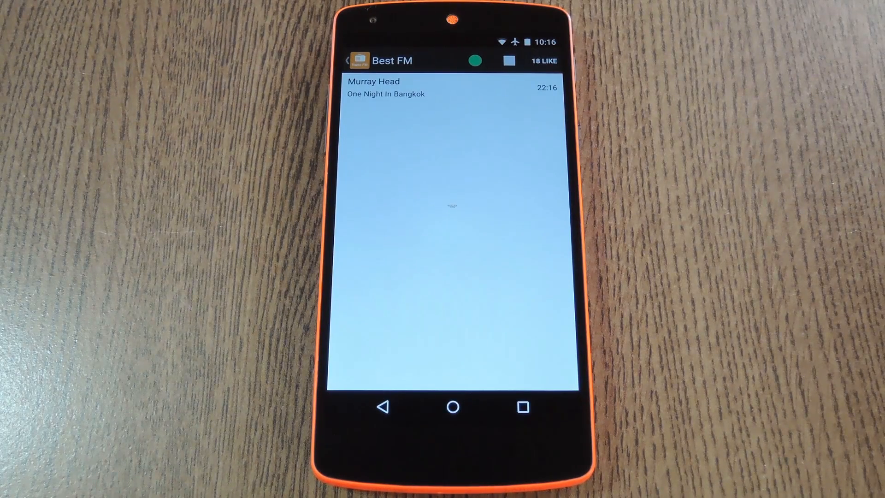
left_click(474, 60)
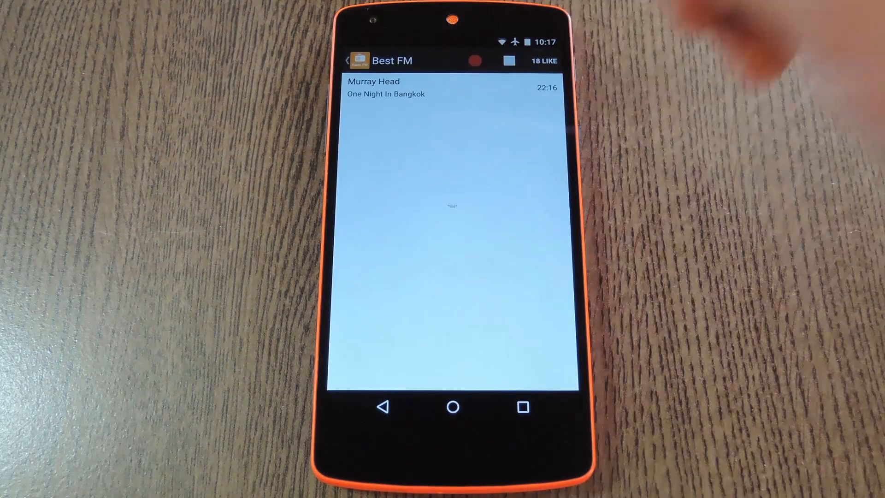
left_click(473, 60)
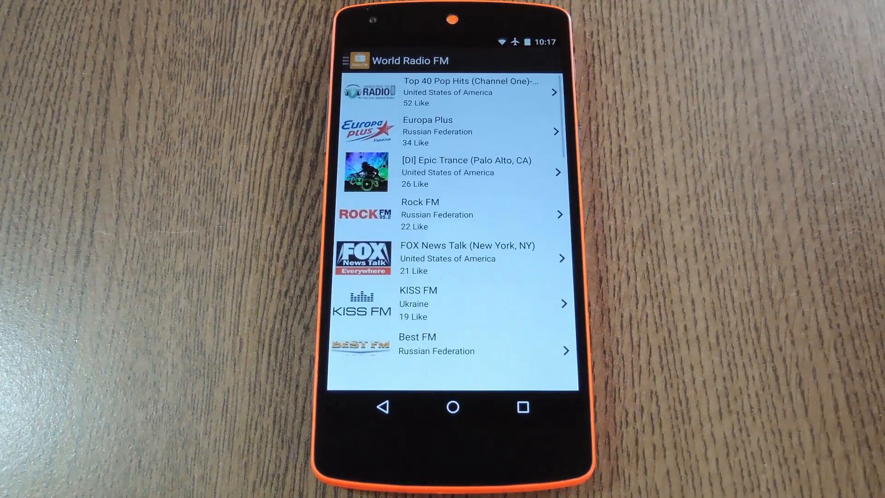
left_click(347, 61)
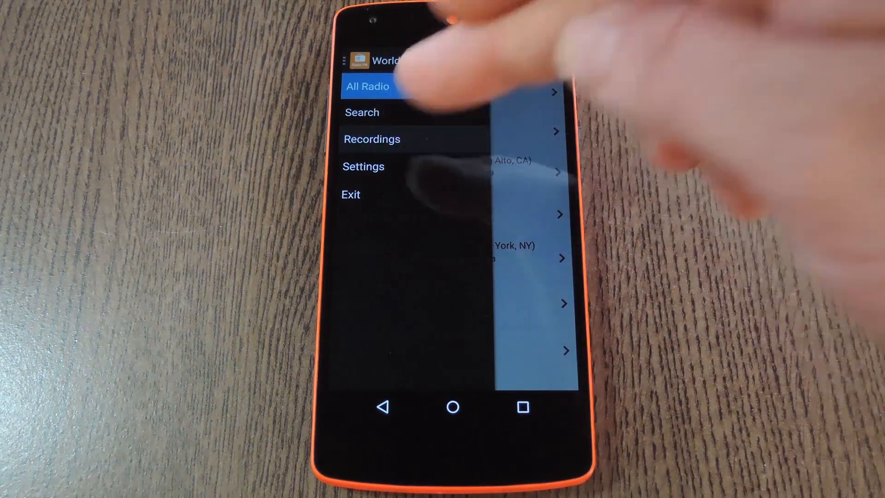
left_click(371, 139)
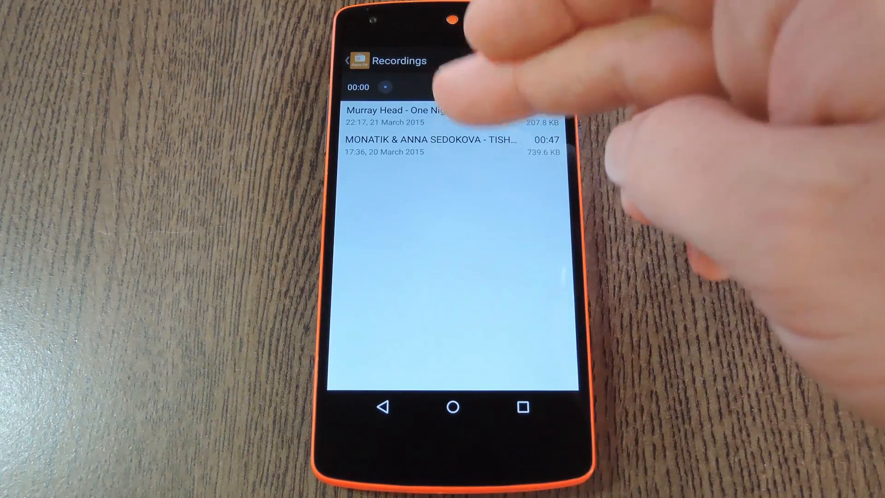
Step: Play back the 13-second Murray Head recording and stop it at 00:00
left_click(430, 110)
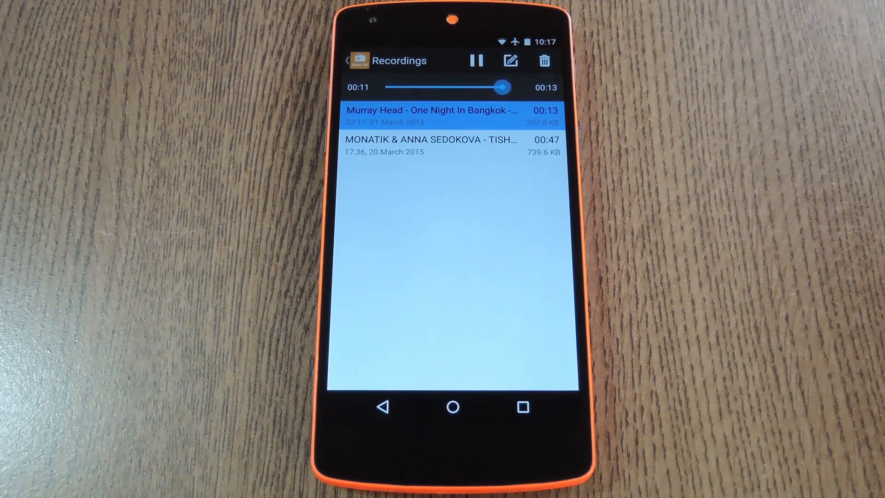
left_click(475, 61)
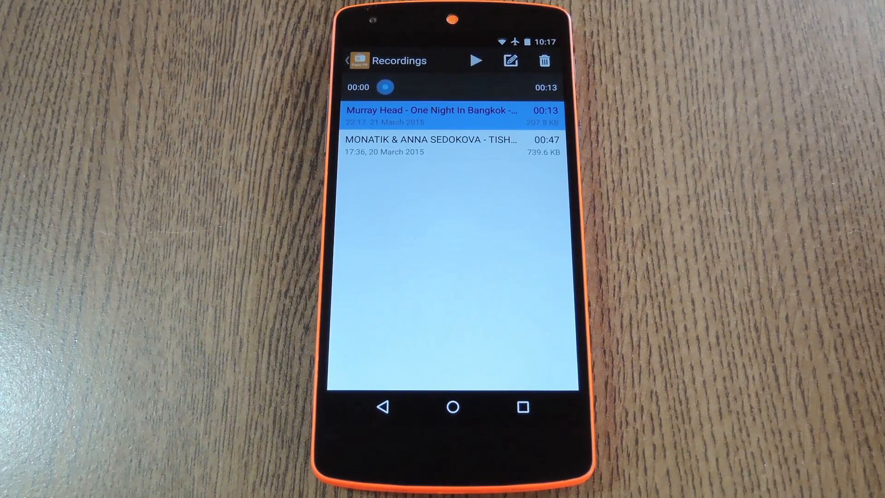